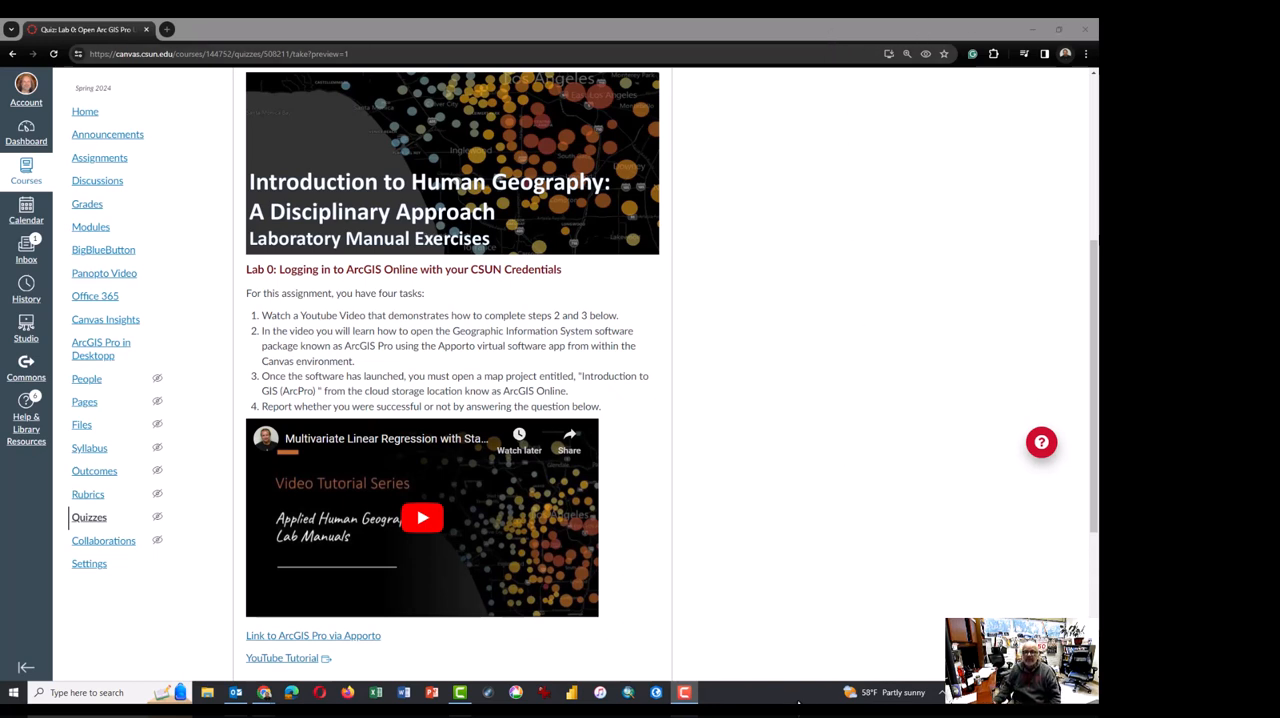
mouse_move(872, 556)
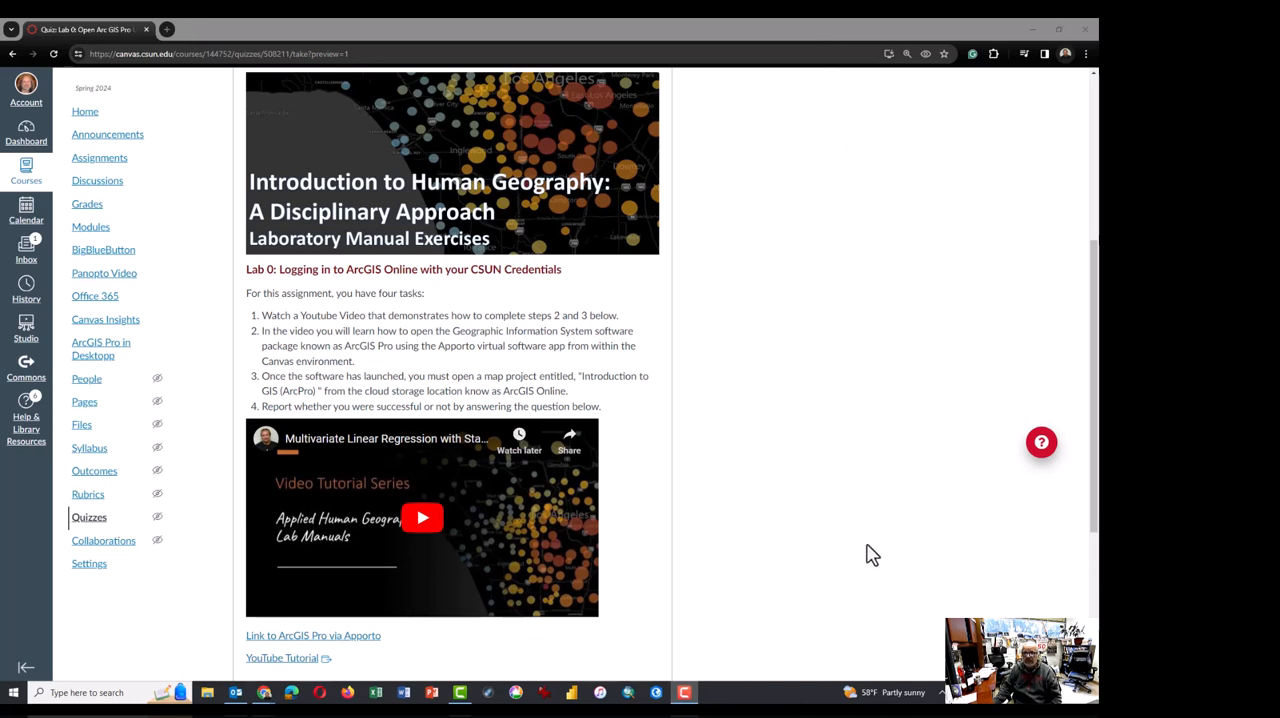
mouse_move(884, 692)
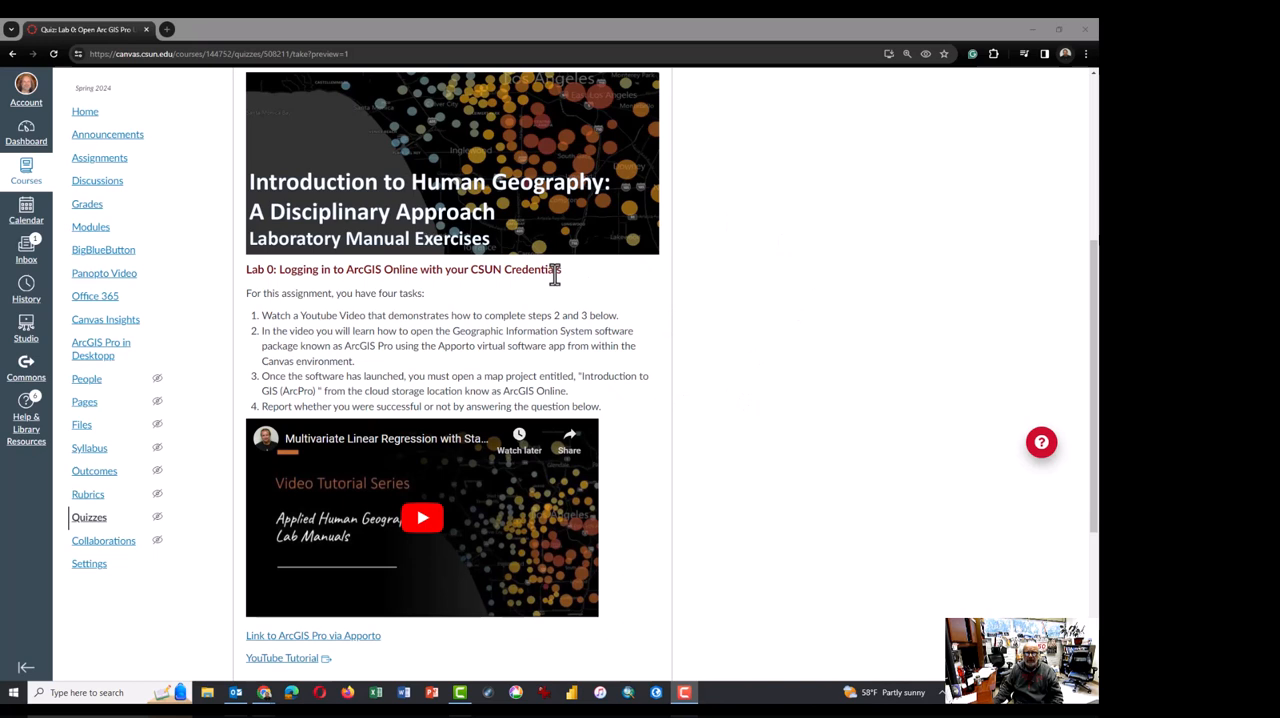
mouse_move(668, 350)
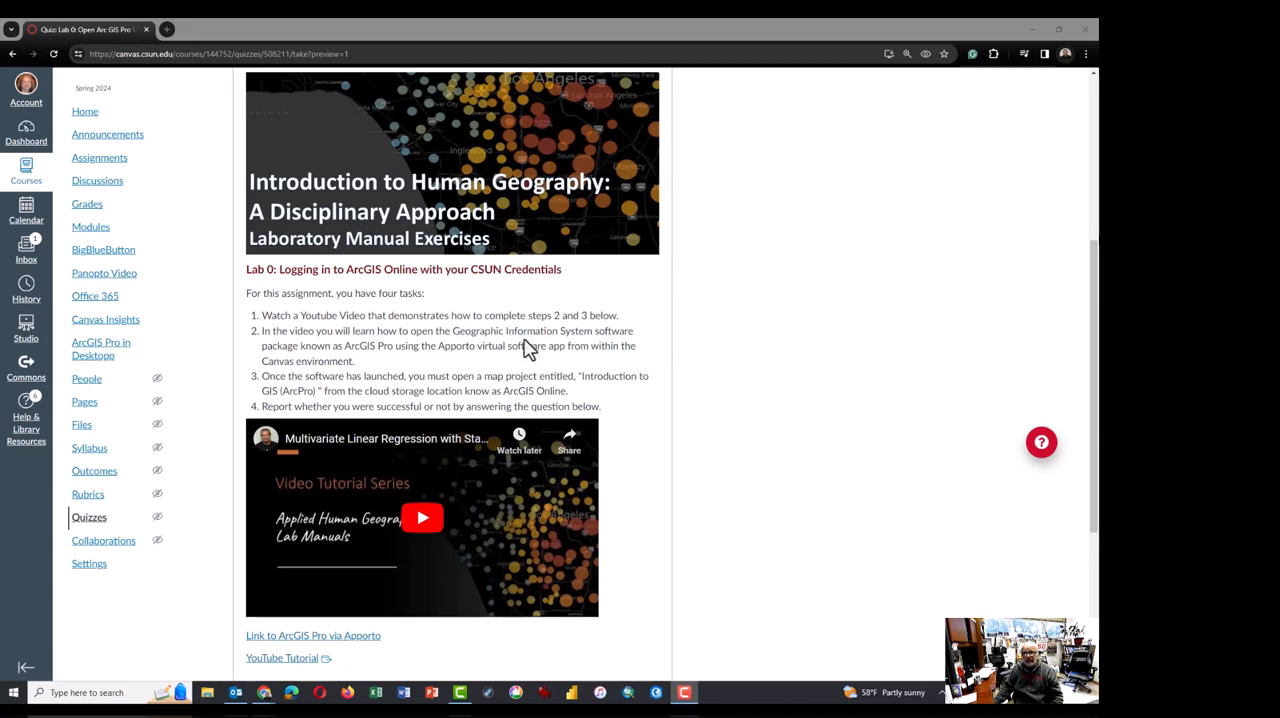
Step: Launch the ArcGIS Pro via Apporto desktop tool from Canvas in a new window
scroll("down", 3)
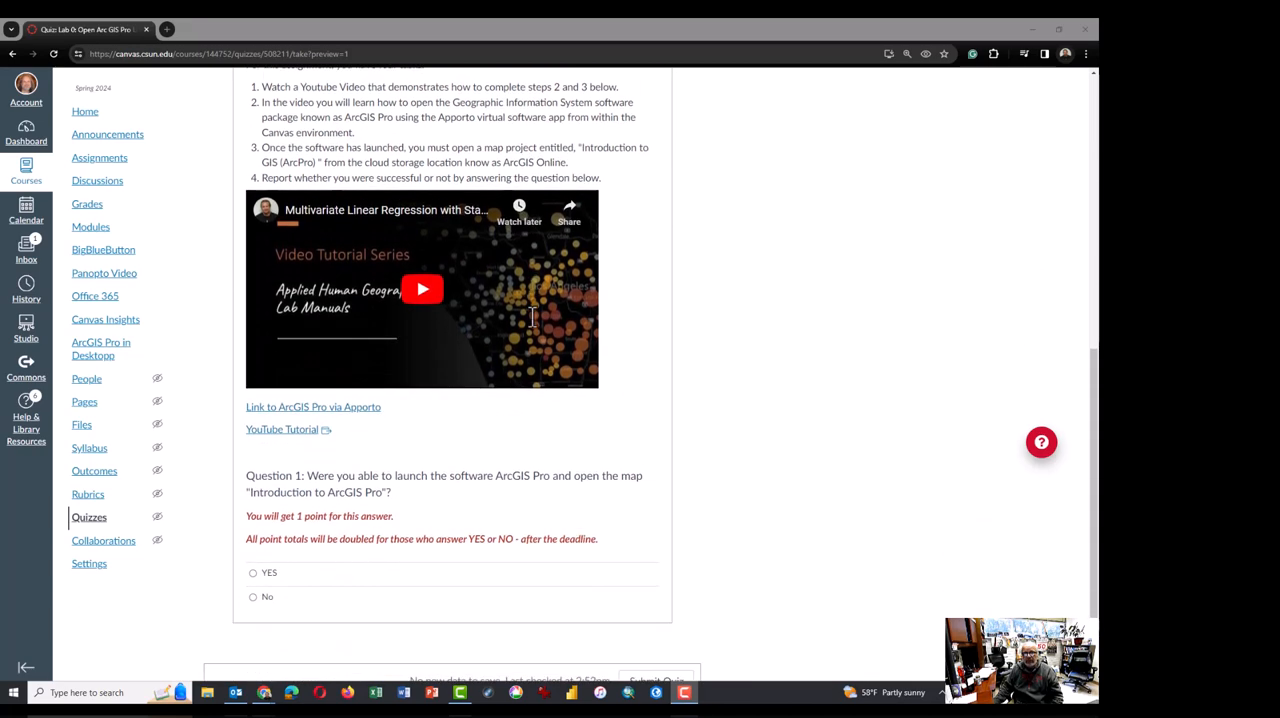
scroll("down", 3)
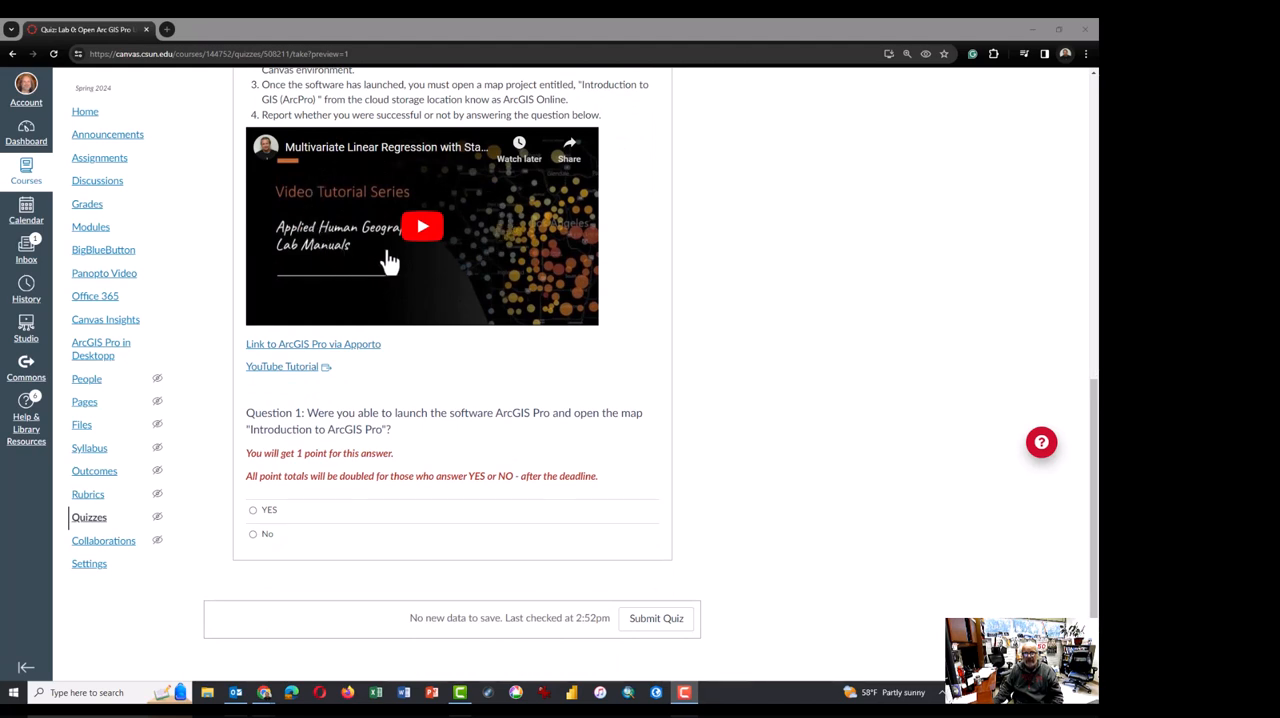
mouse_move(428, 336)
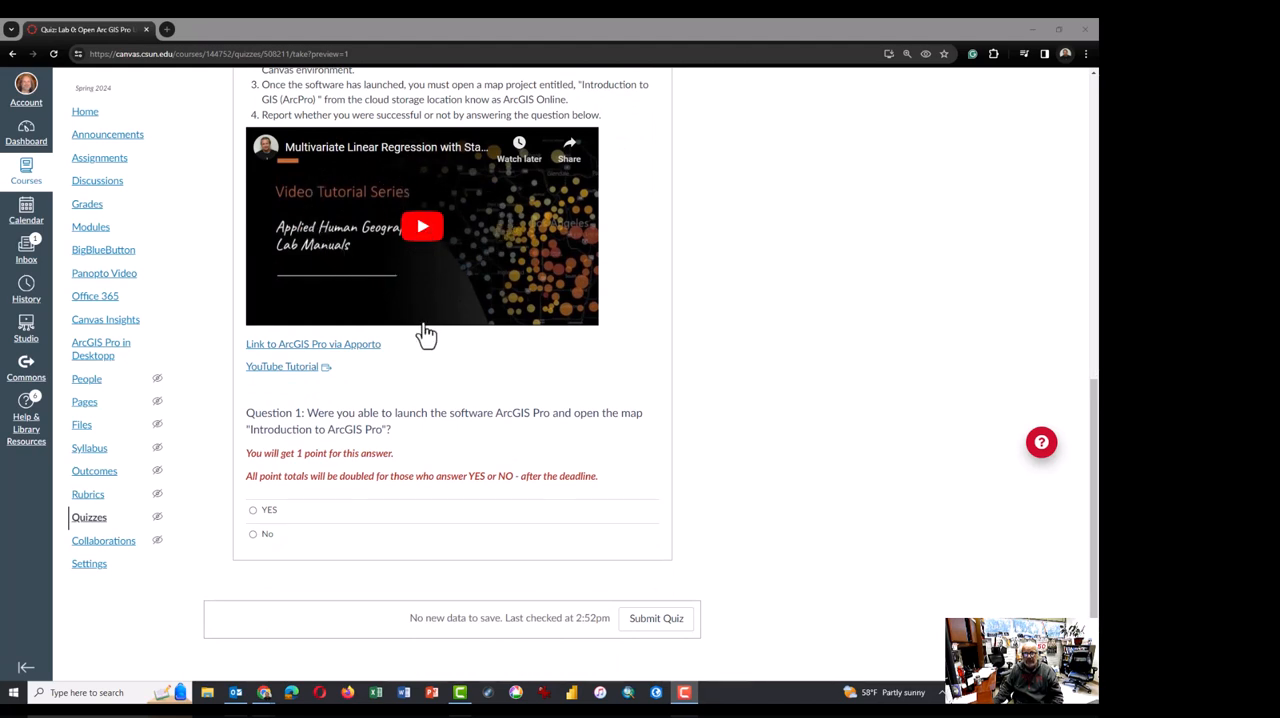
mouse_move(426, 344)
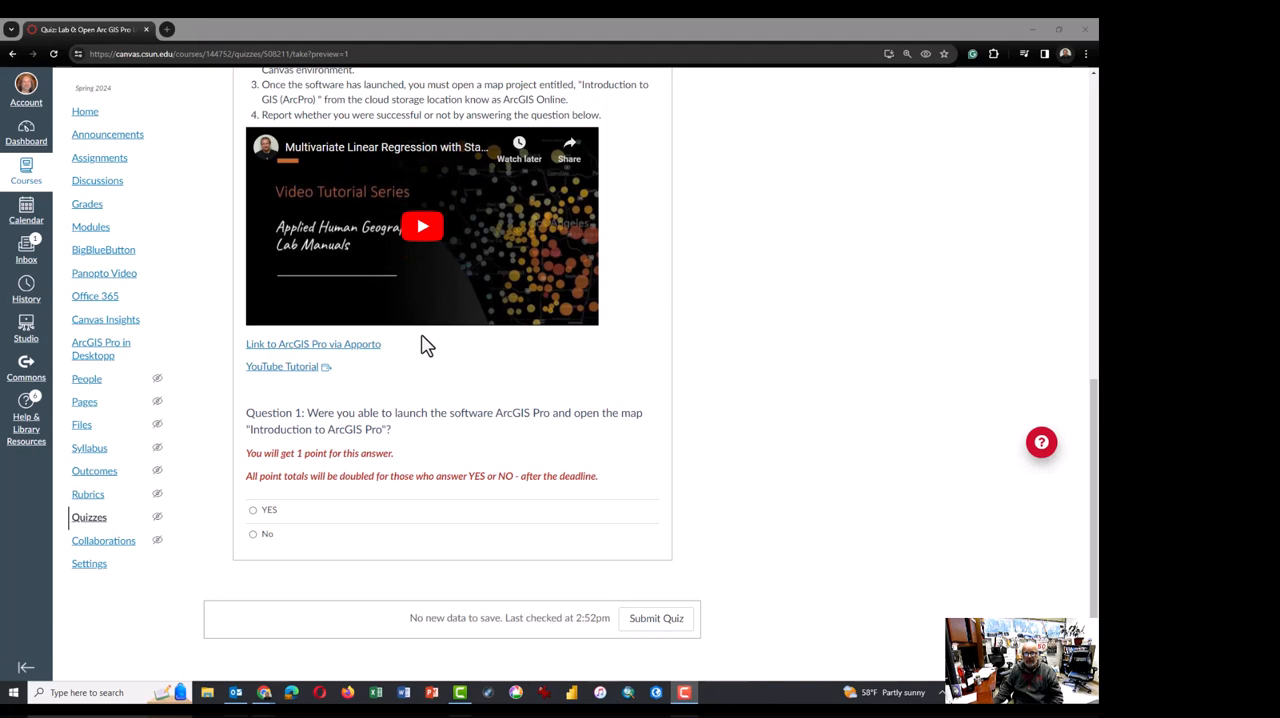
mouse_move(280, 358)
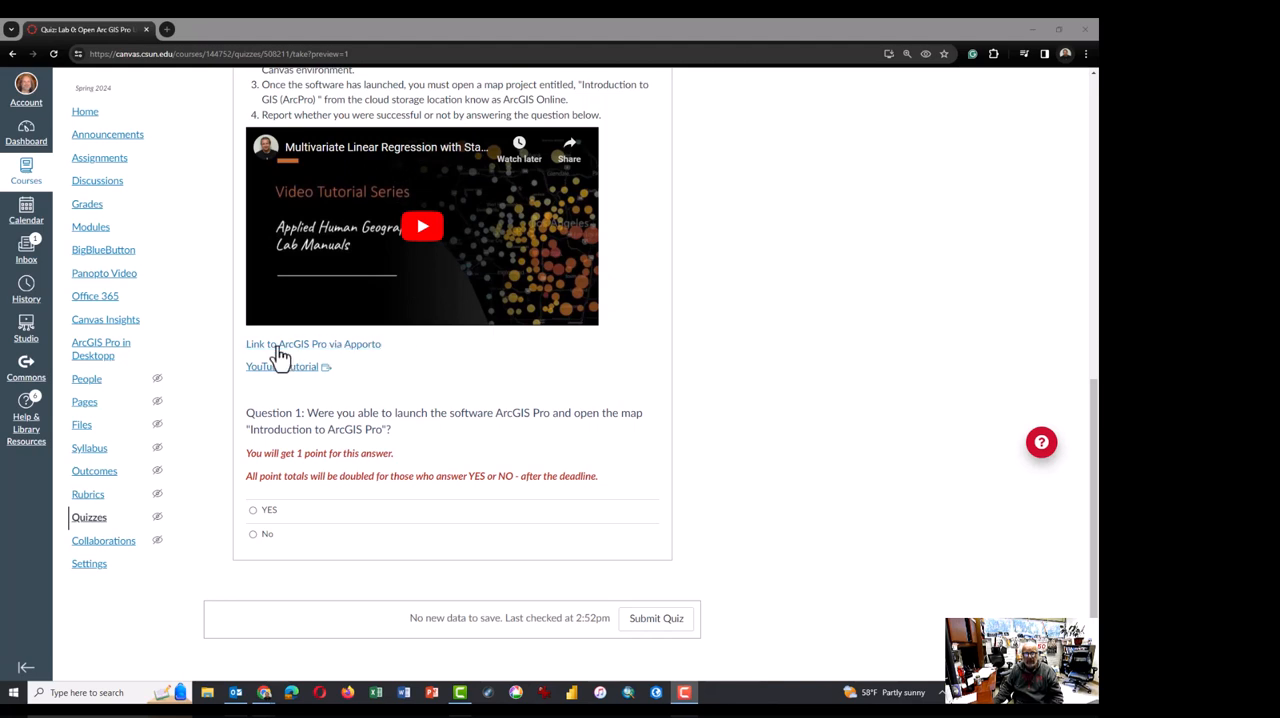
mouse_move(290, 360)
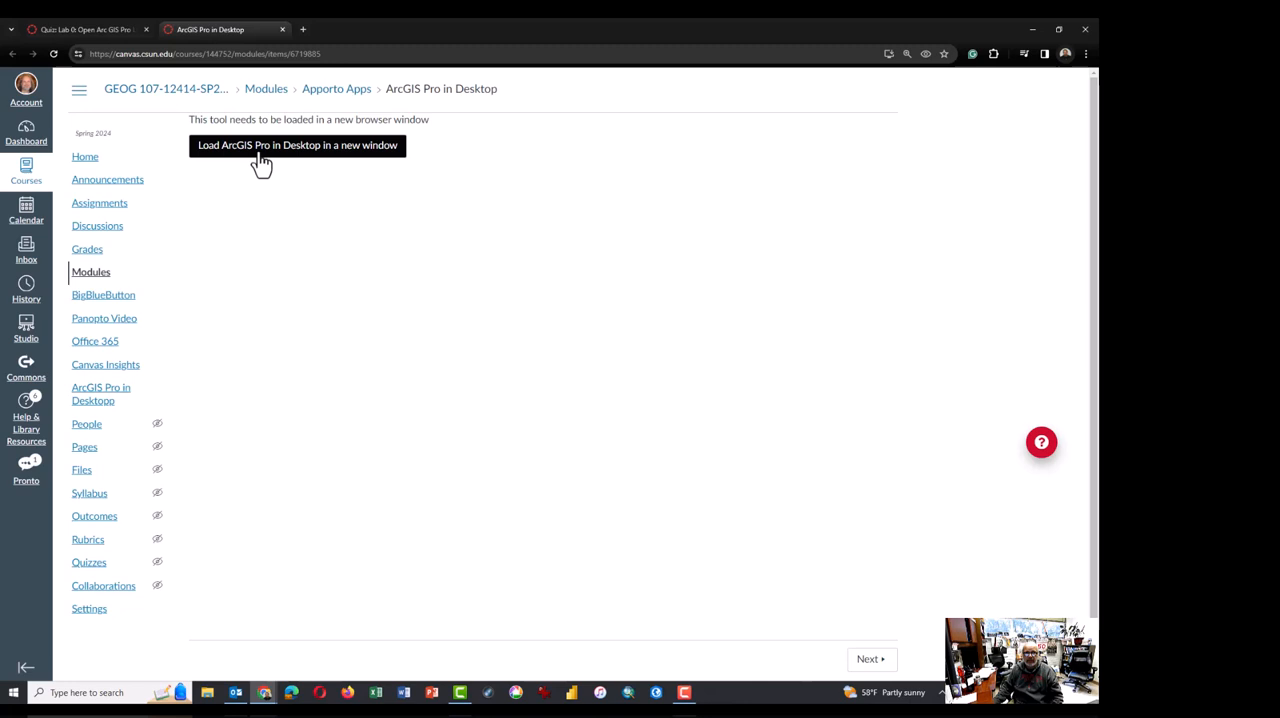
left_click(296, 144)
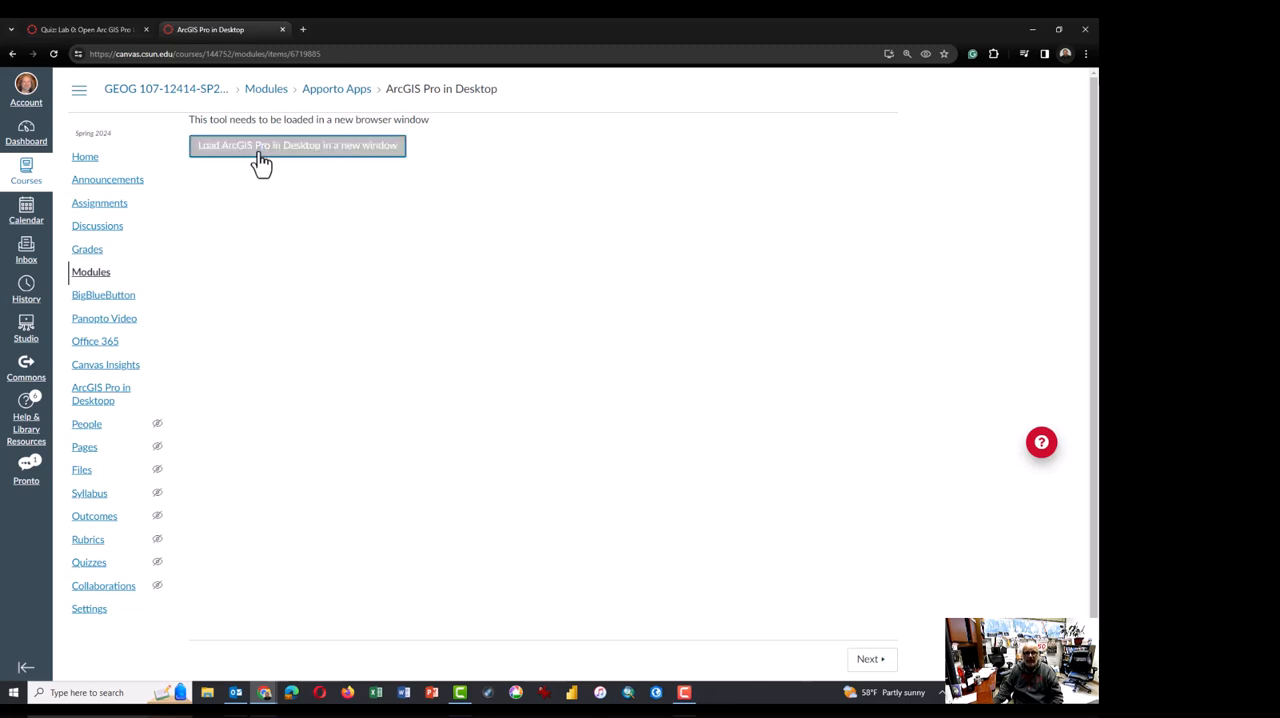
left_click(296, 144)
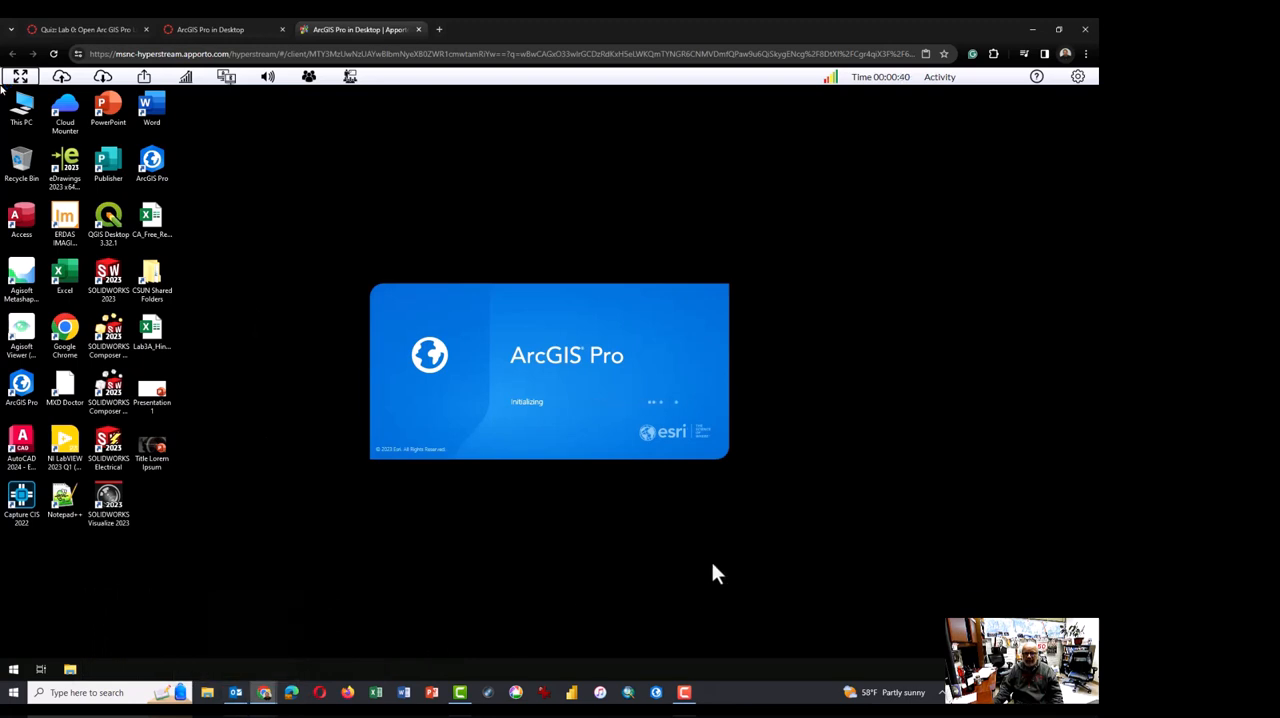
mouse_move(710, 562)
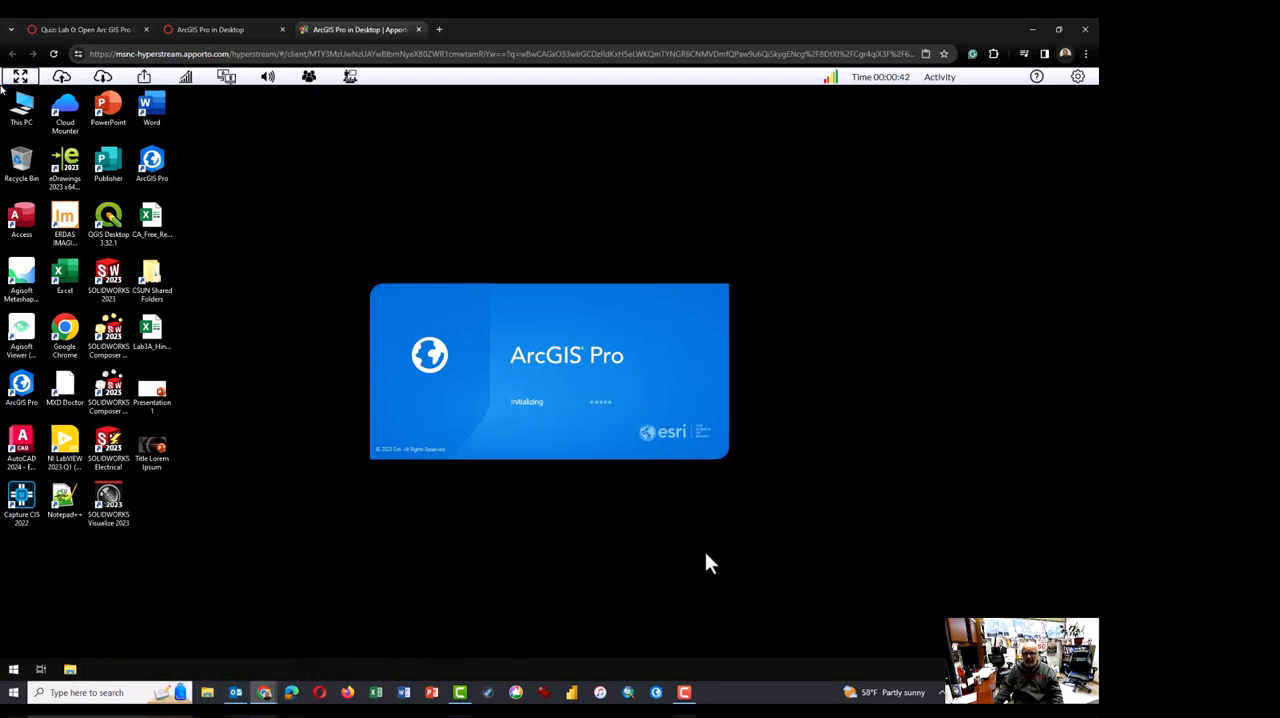
mouse_move(724, 536)
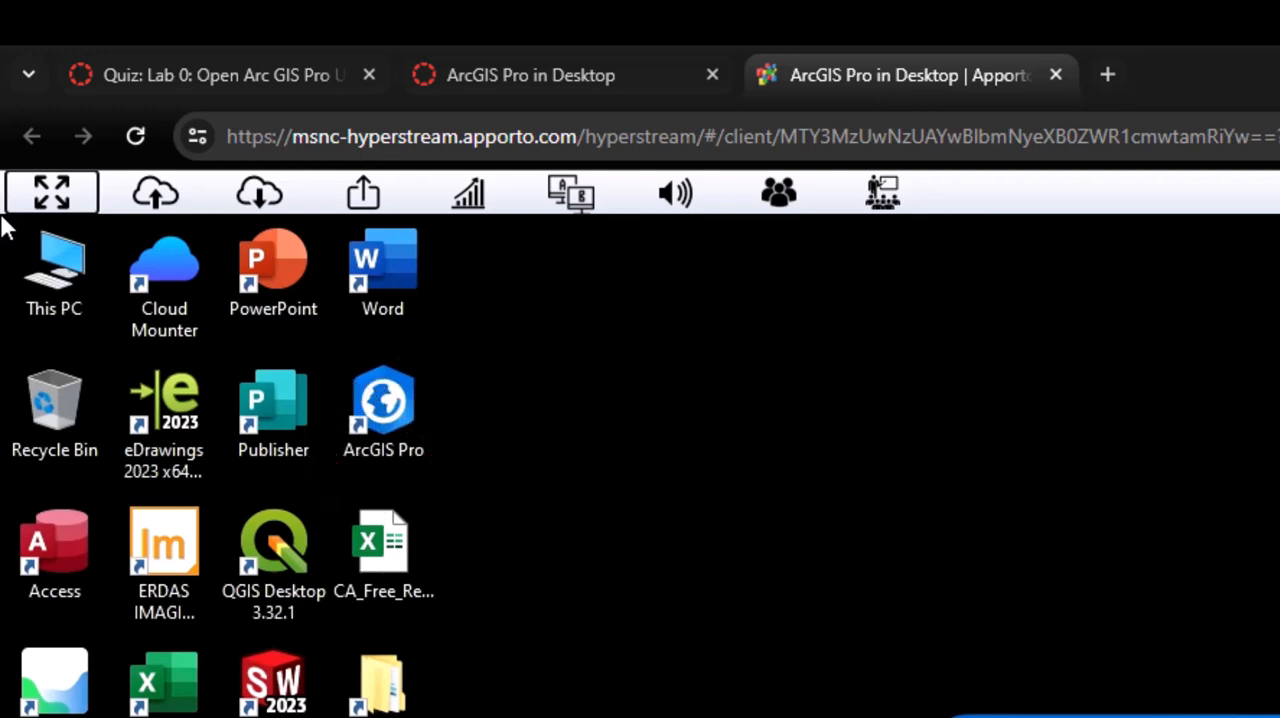
Step: Start ArcGIS Pro from its icon on the Apporto virtual desktop
double_click(384, 404)
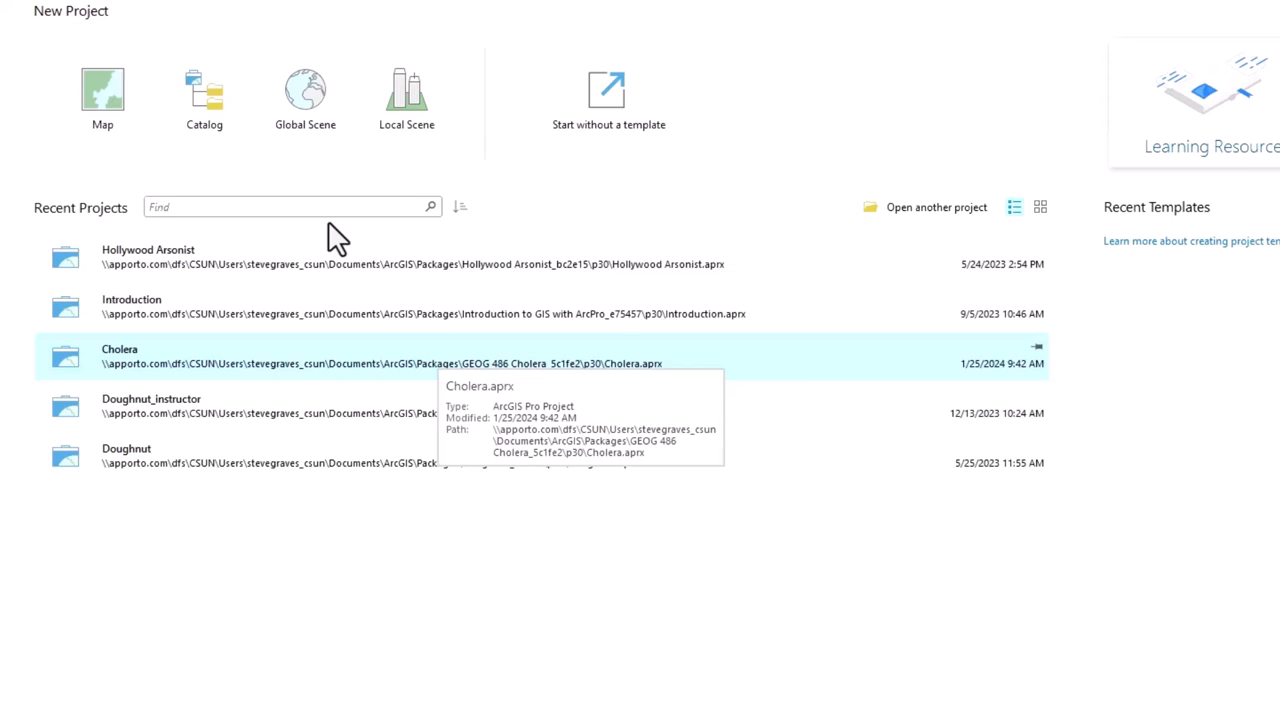
mouse_move(270, 388)
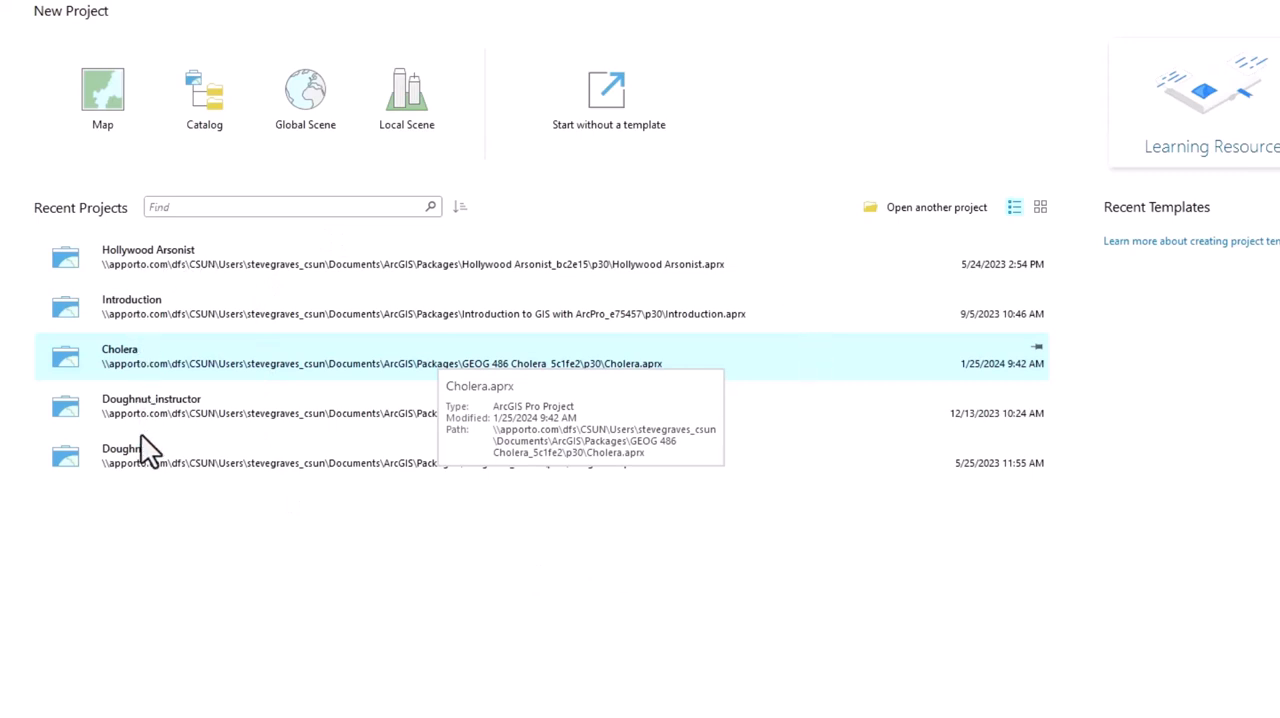
mouse_move(156, 340)
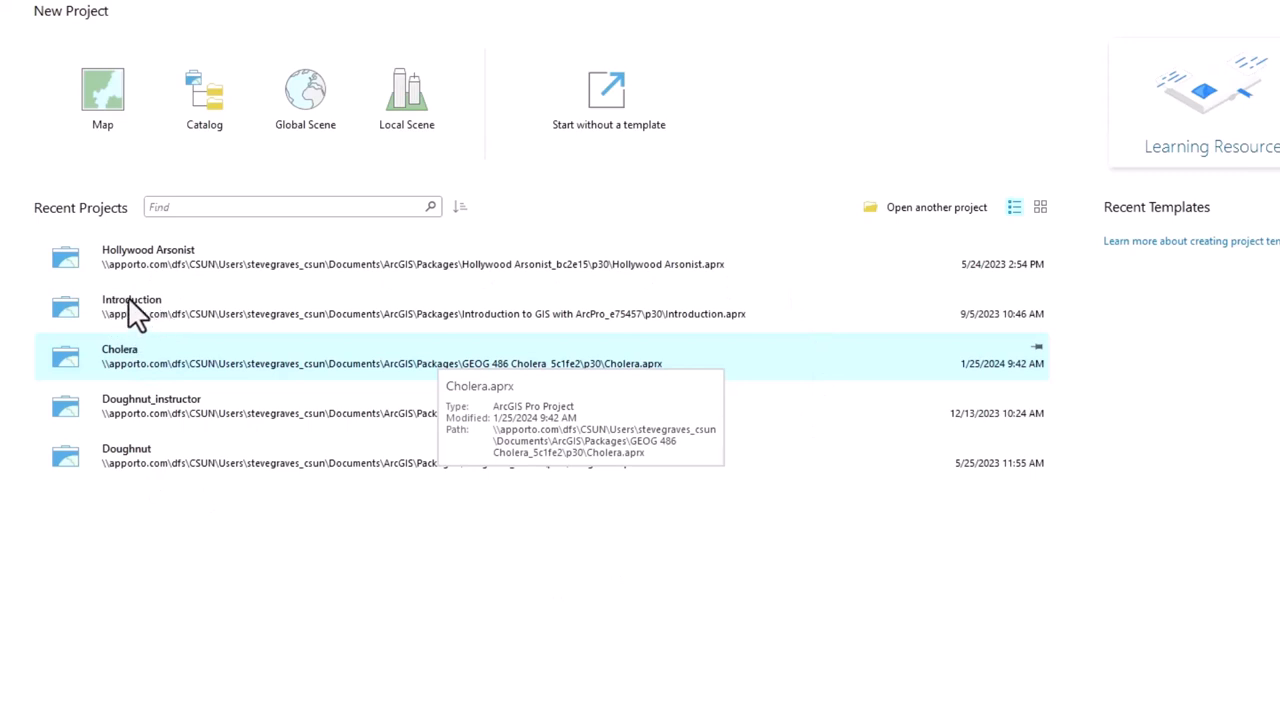
mouse_move(150, 336)
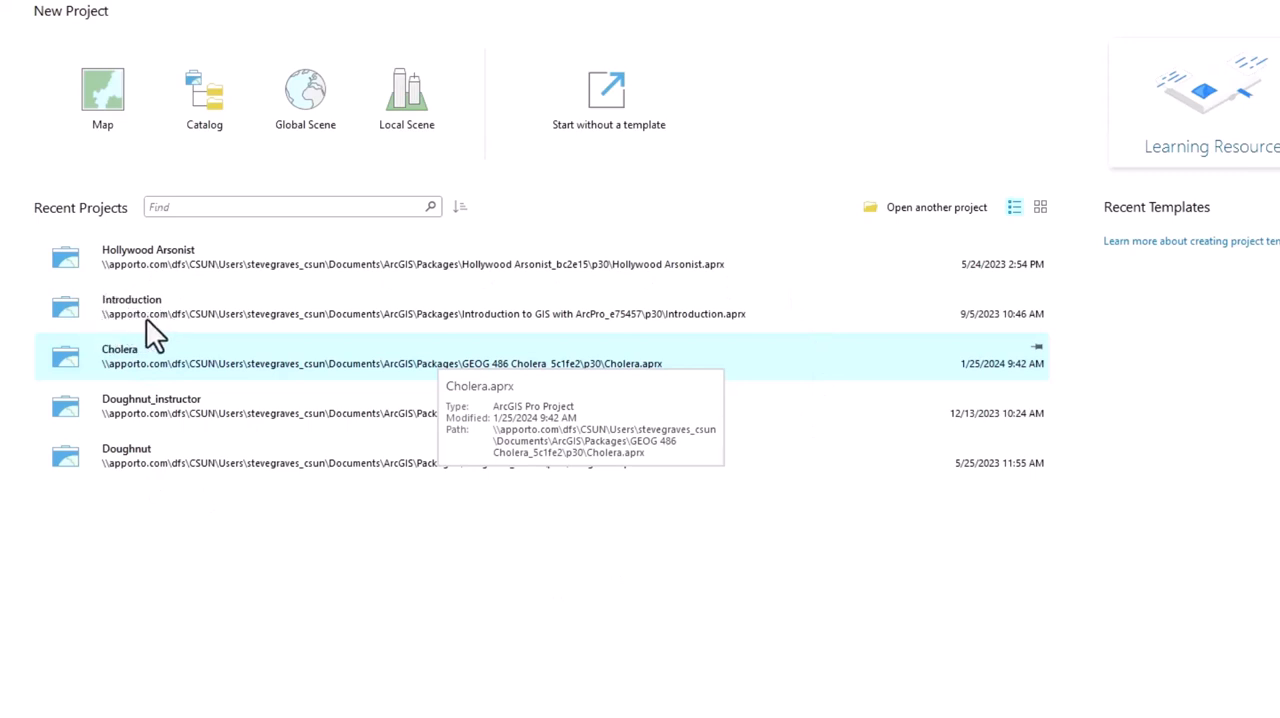
mouse_move(104, 316)
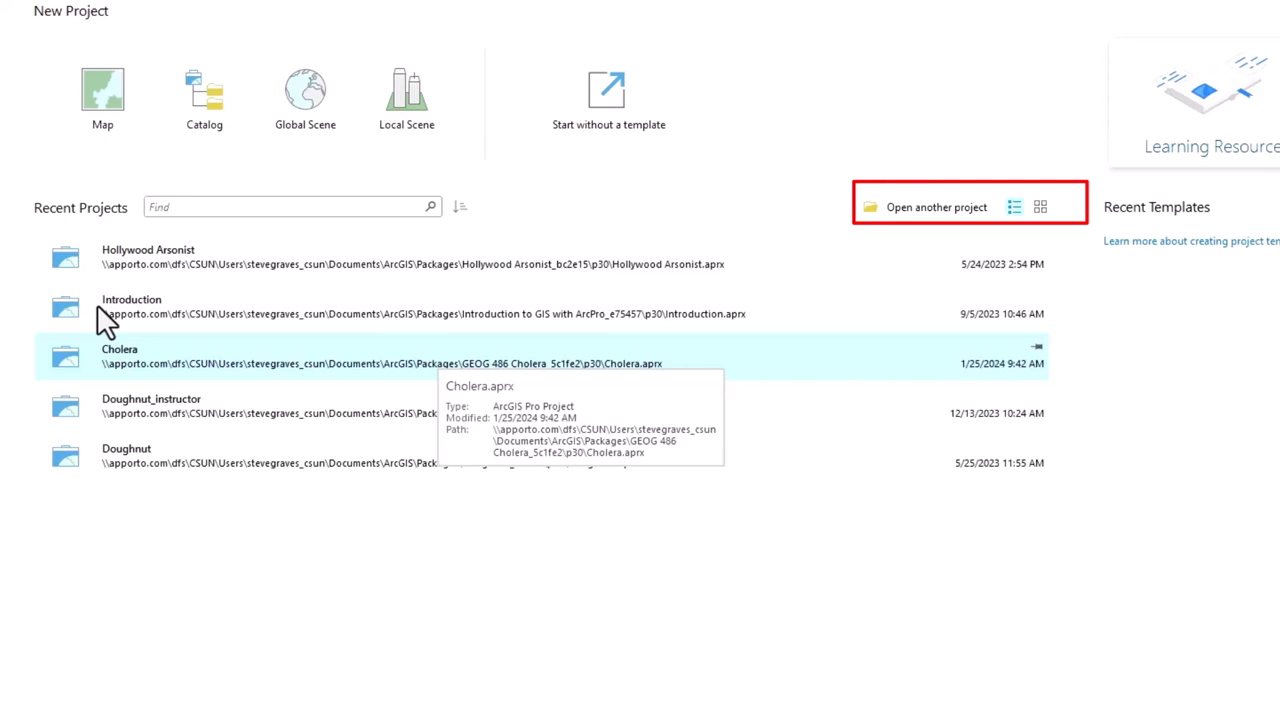
mouse_move(916, 236)
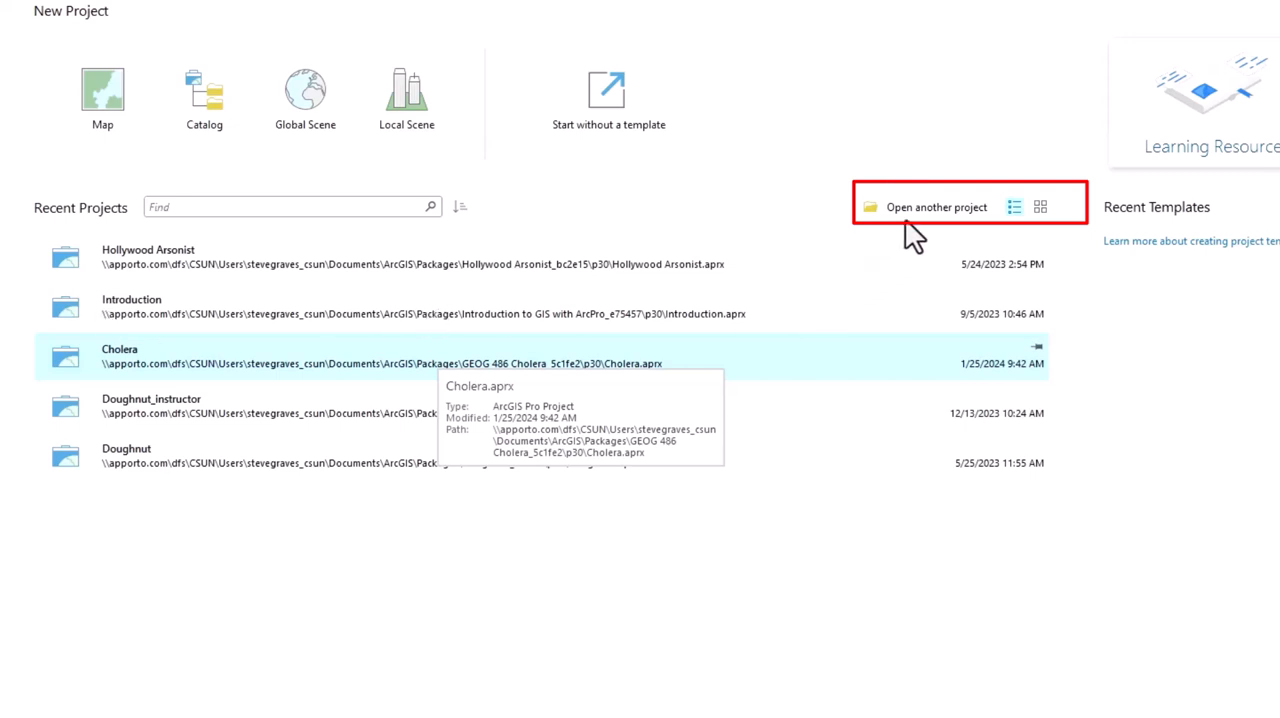
mouse_move(938, 218)
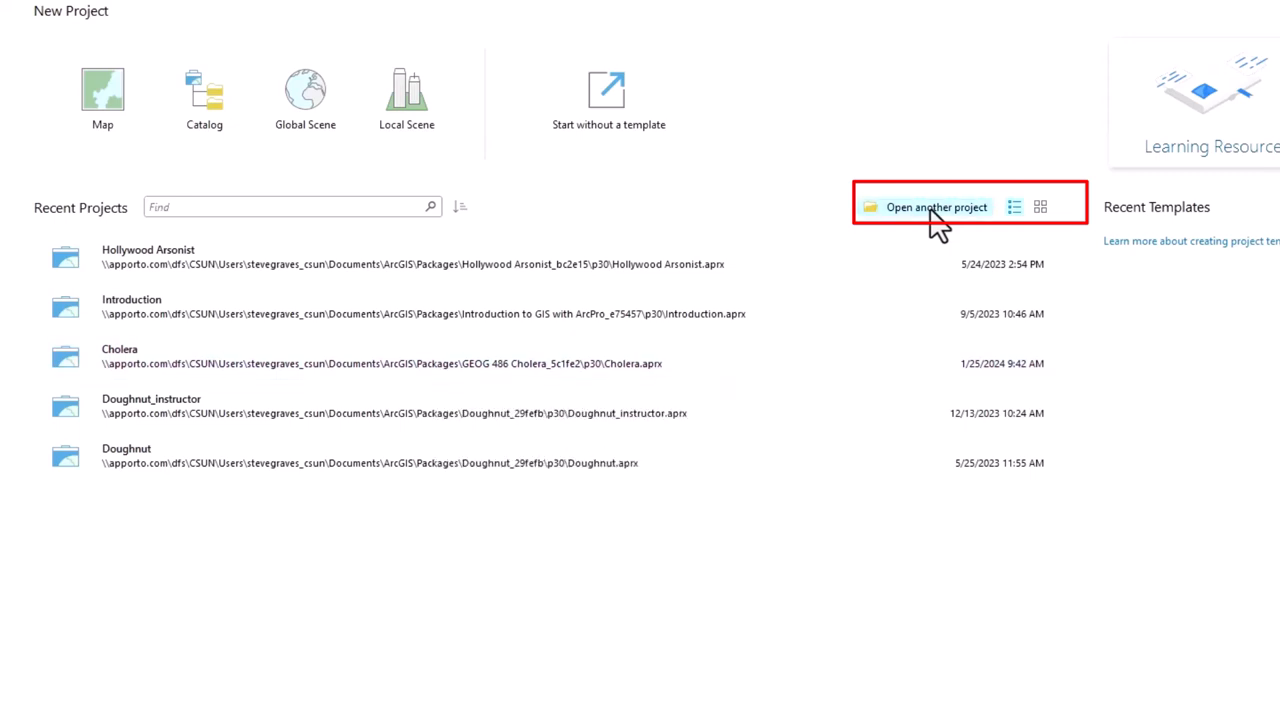
Step: Browse ArcGIS Online in the Open Project dialog, searching 'CSUN Graves Introduction'
left_click(936, 206)
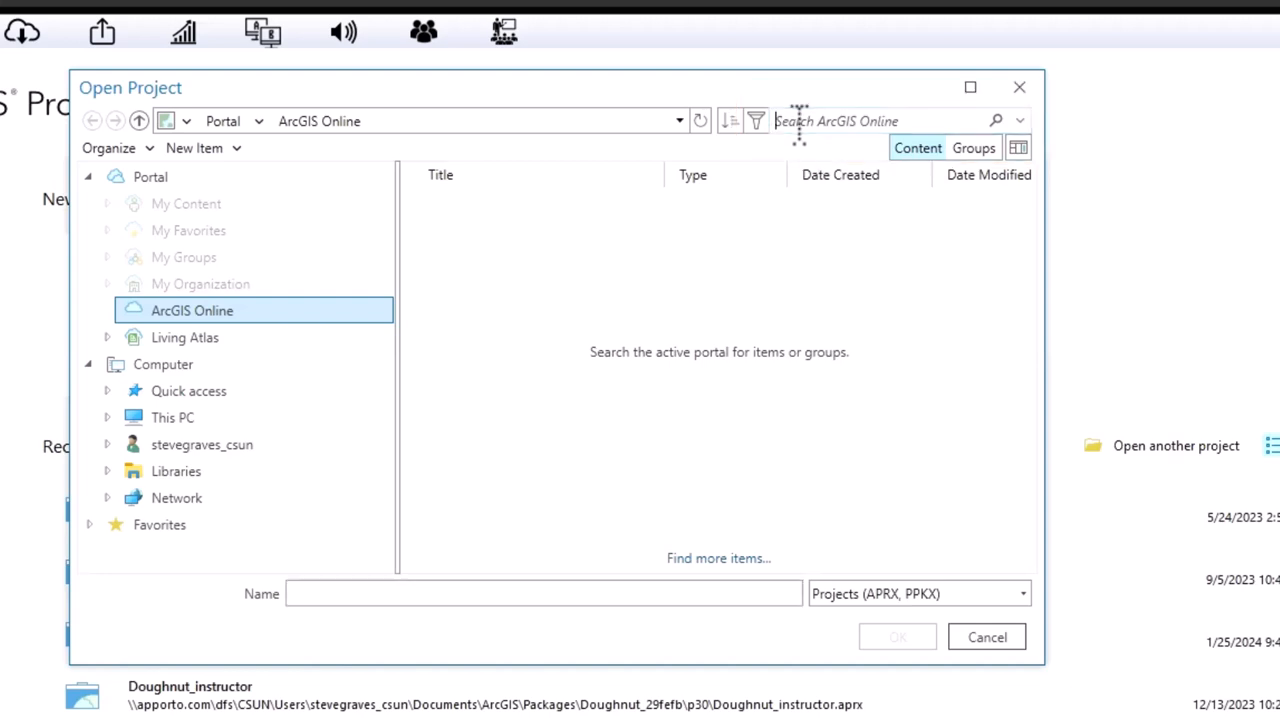
mouse_move(1060, 296)
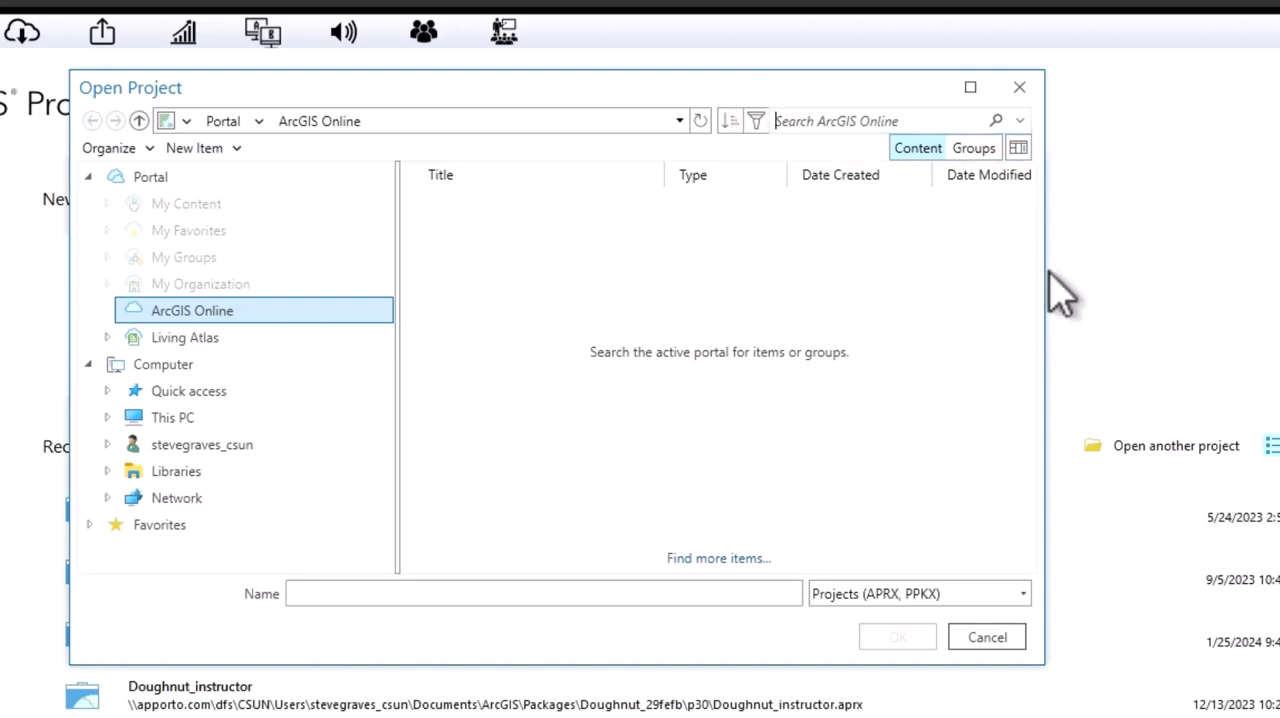
type("CS")
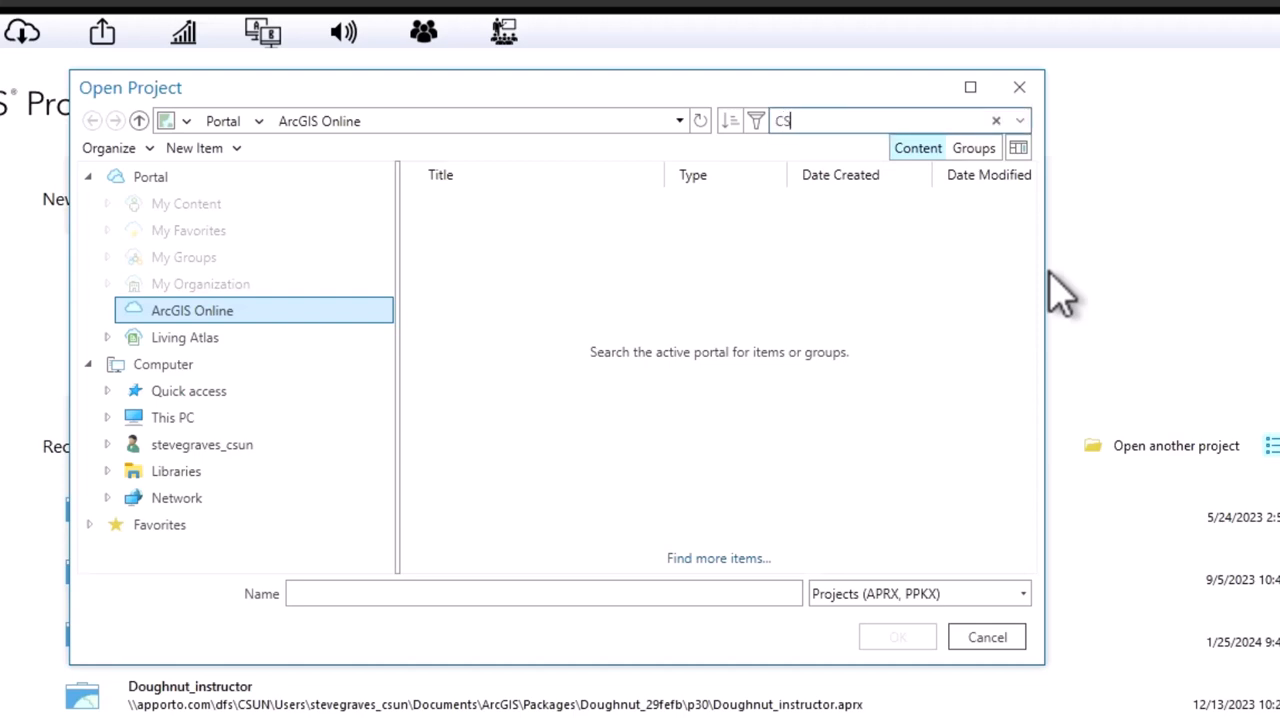
type("CSUN Graves")
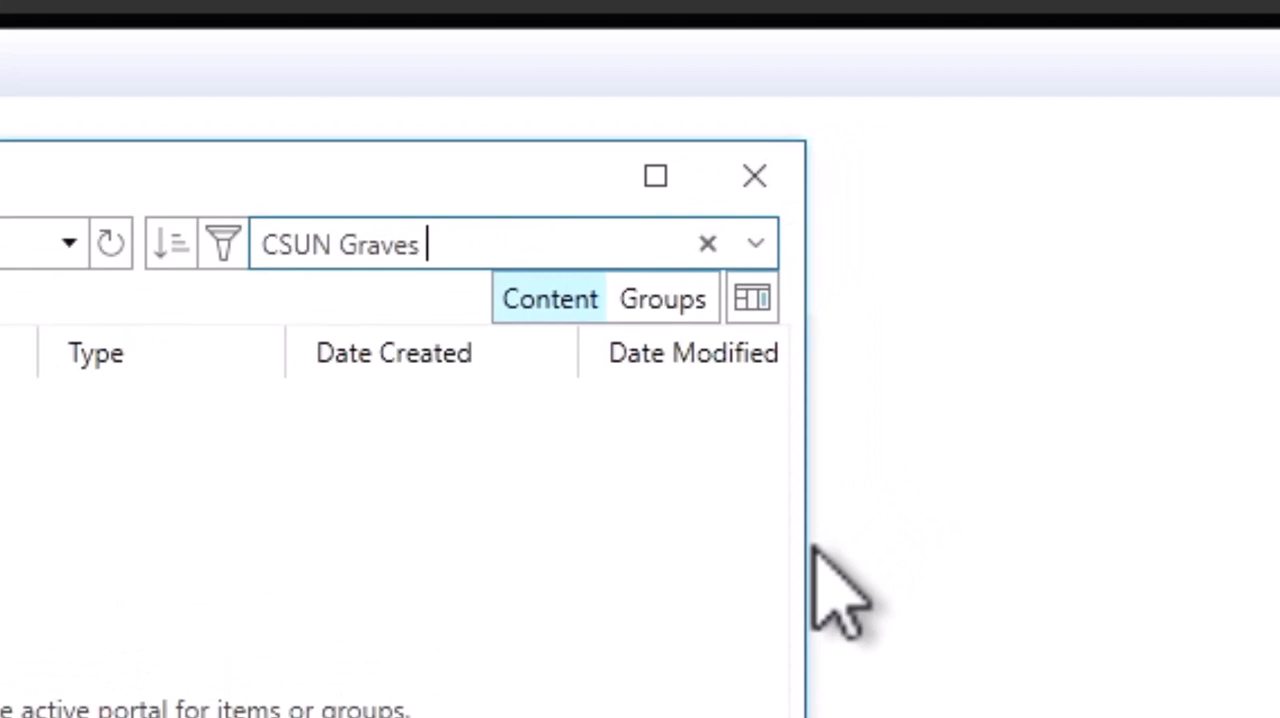
type("Introduction")
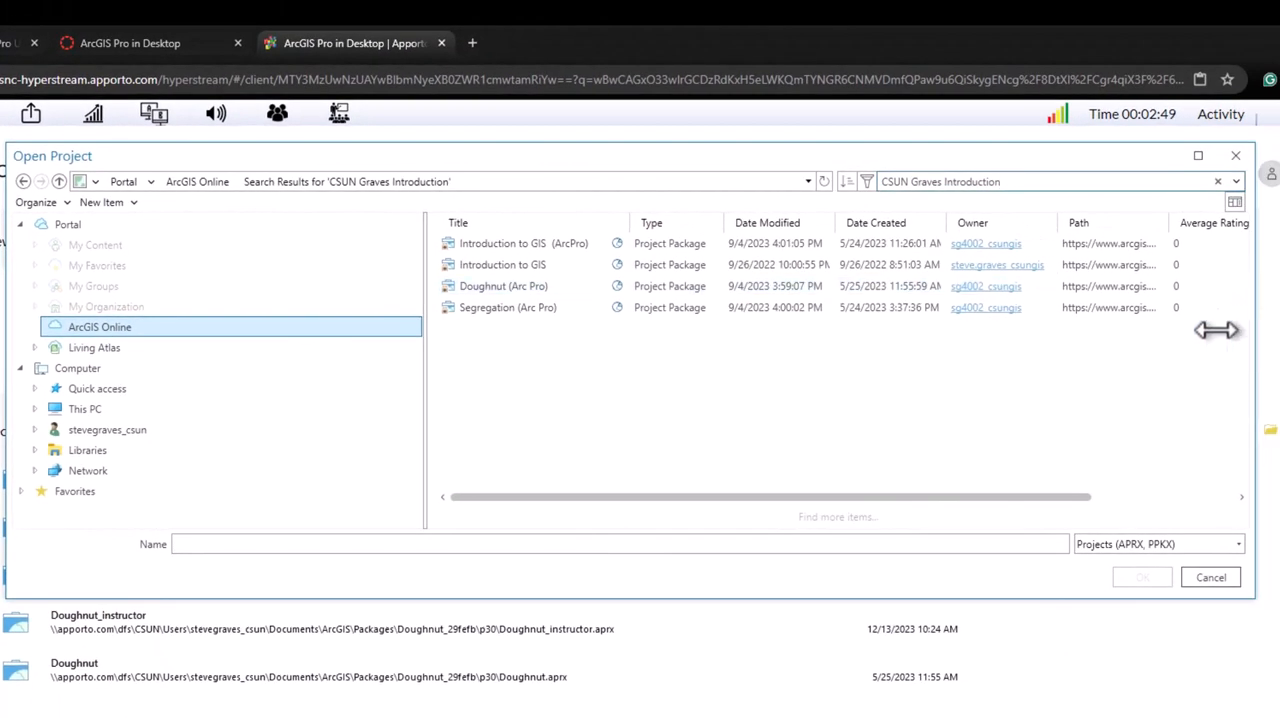
mouse_move(976, 440)
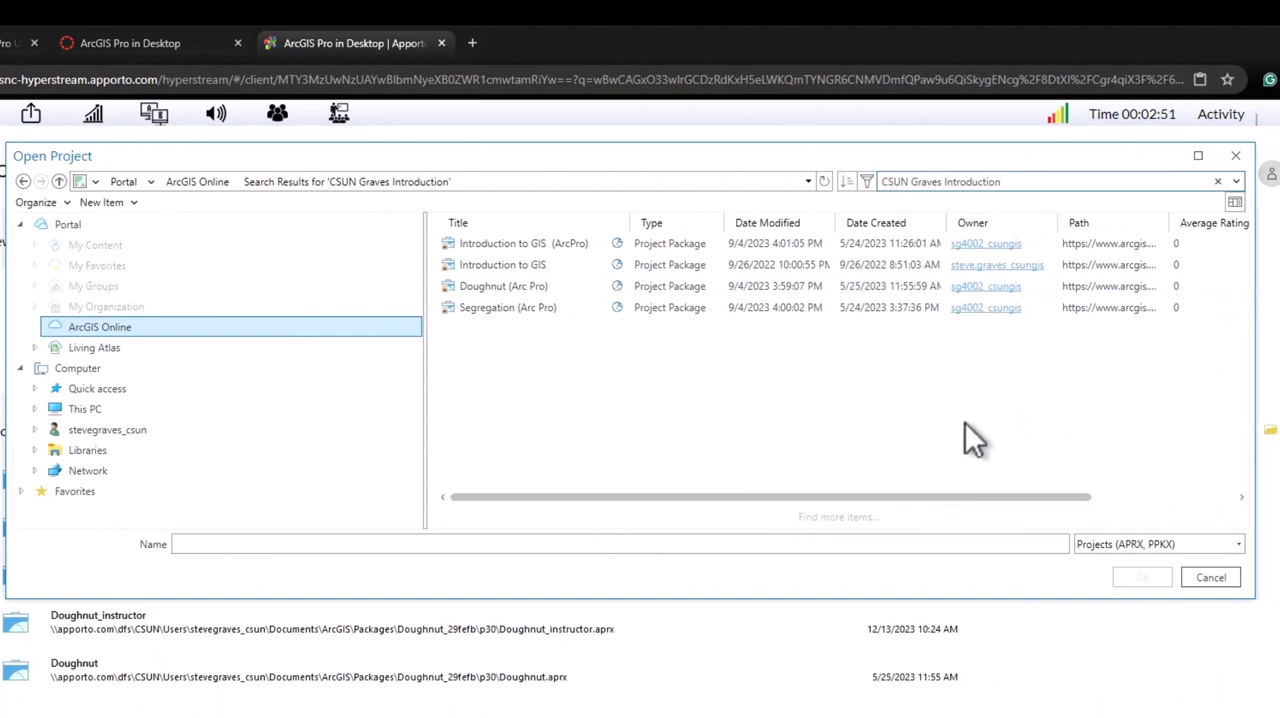
Step: Select the 'Introduction to GIS (ArcPro)' package from the results and open it
left_click(524, 244)
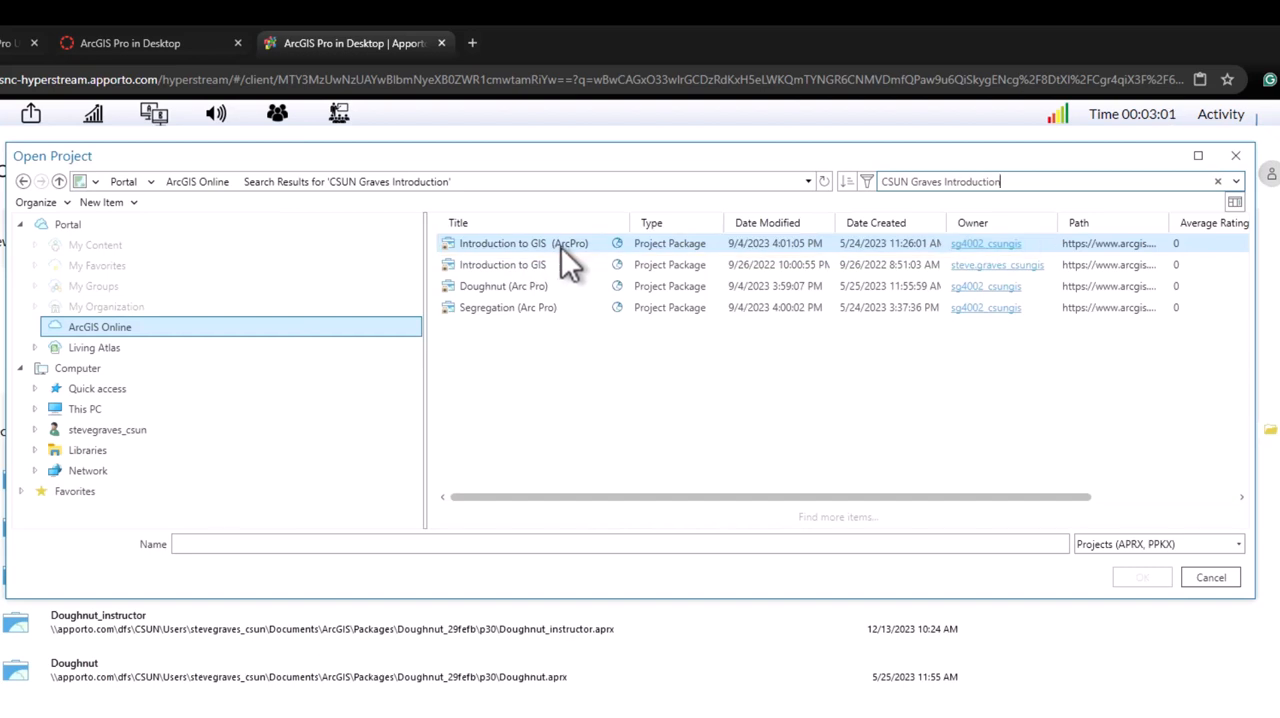
mouse_move(584, 264)
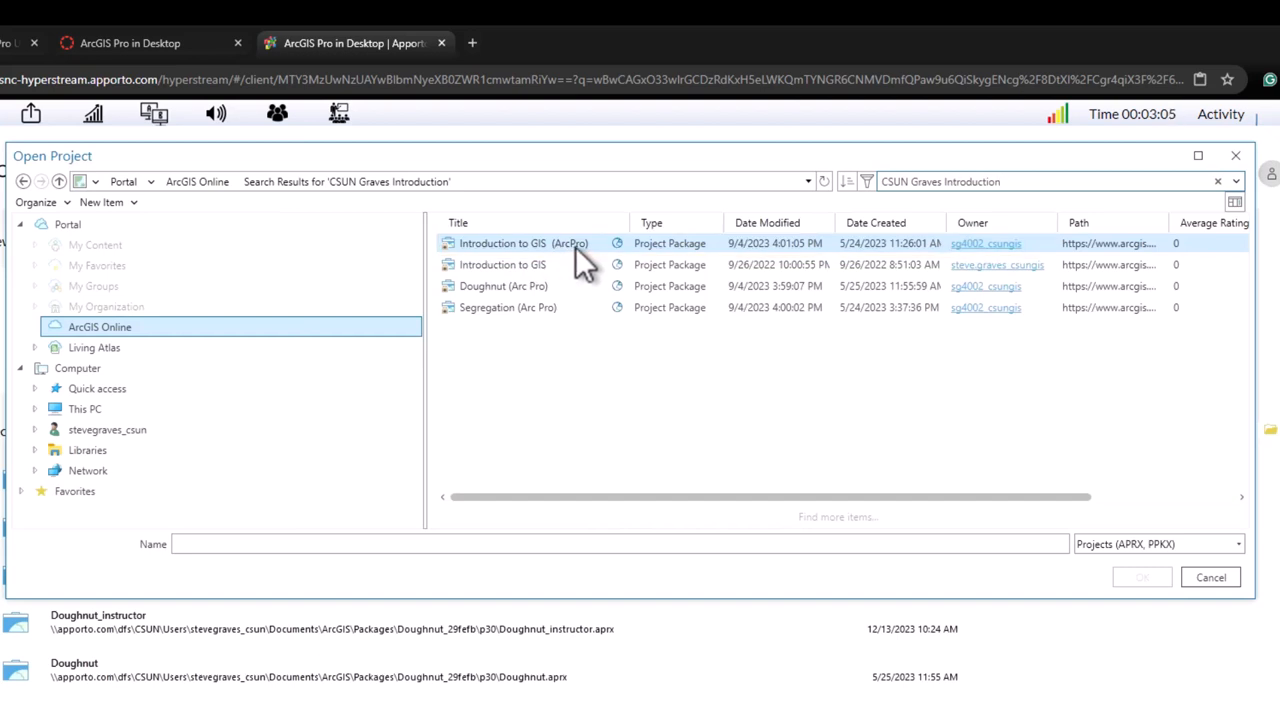
left_click(524, 244)
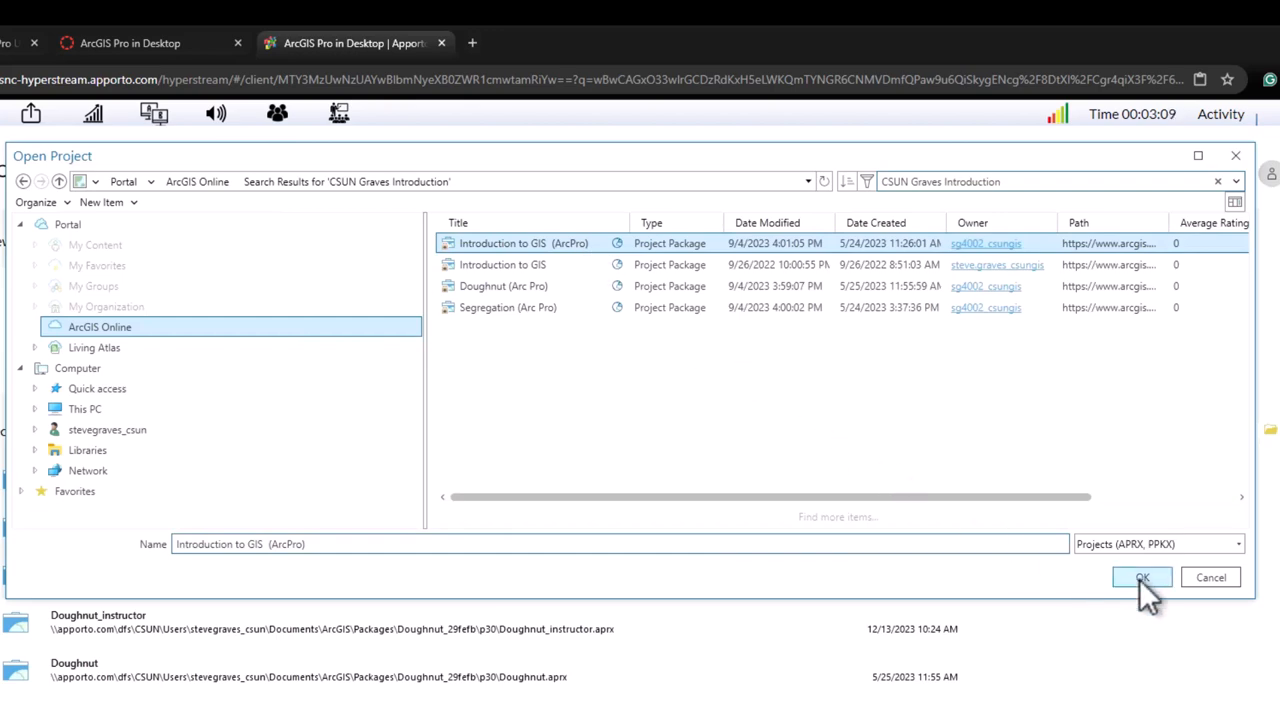
left_click(1142, 576)
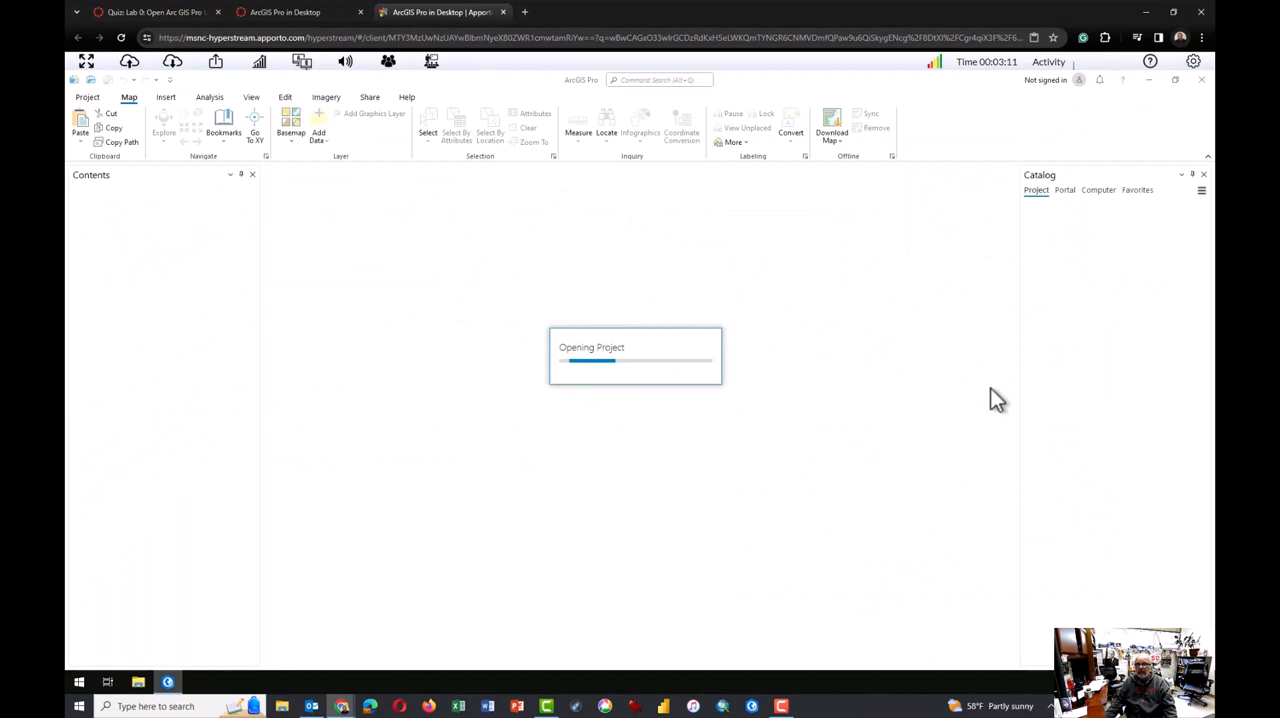